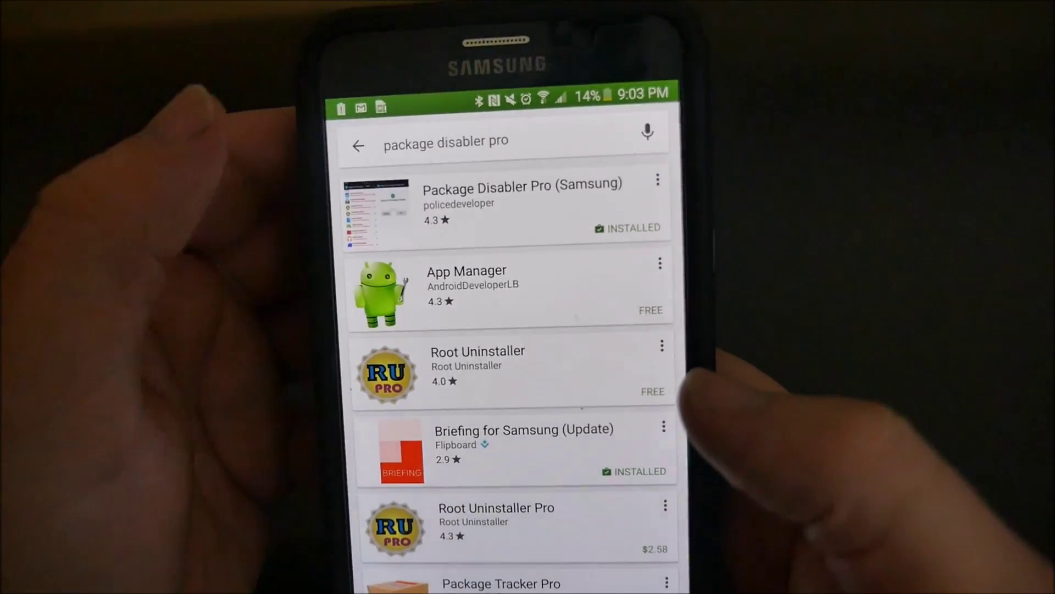
- Open the installed Package Disabler Pro (Samsung) app from its Play Store listing
{"action": "left_click", "coordinate": [522, 199]}
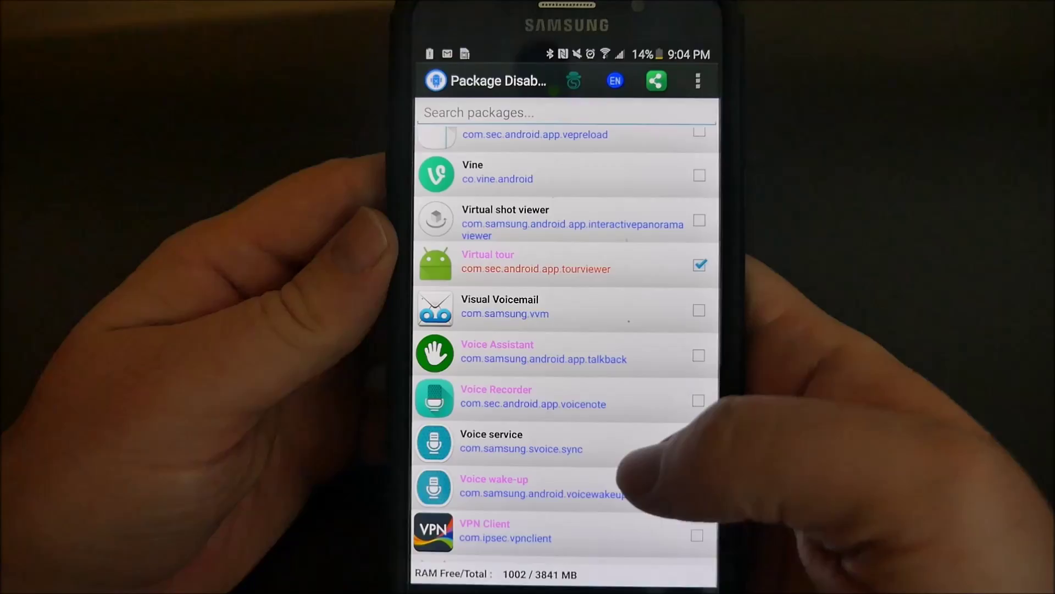
- Scroll the package list and tick Voice Assistant and VPN Client as disabled
{"action": "scroll", "scroll_direction": "down", "scroll_amount": 3}
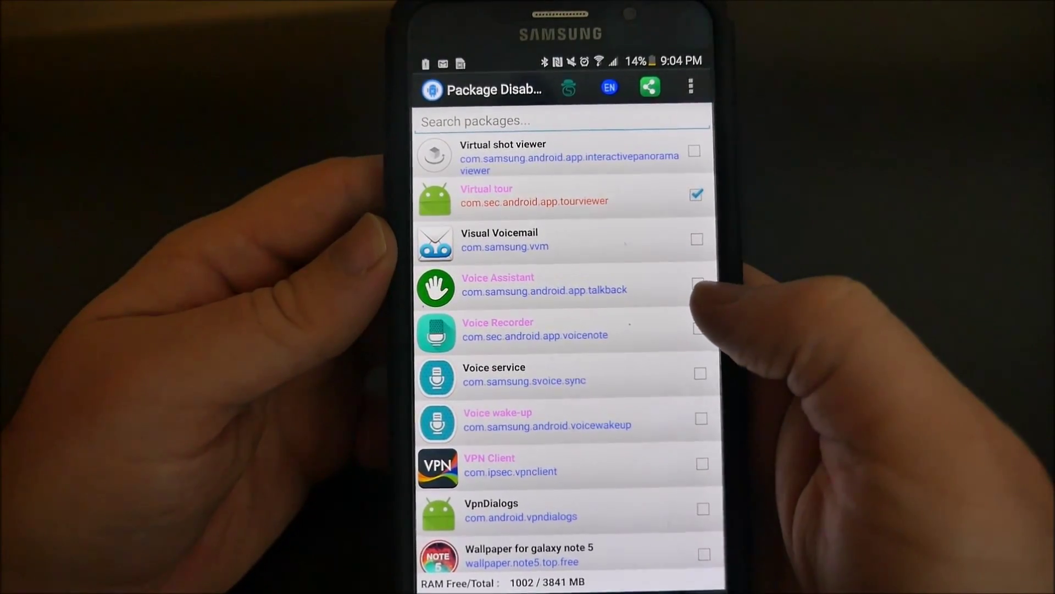
{"action": "left_click", "coordinate": [696, 284]}
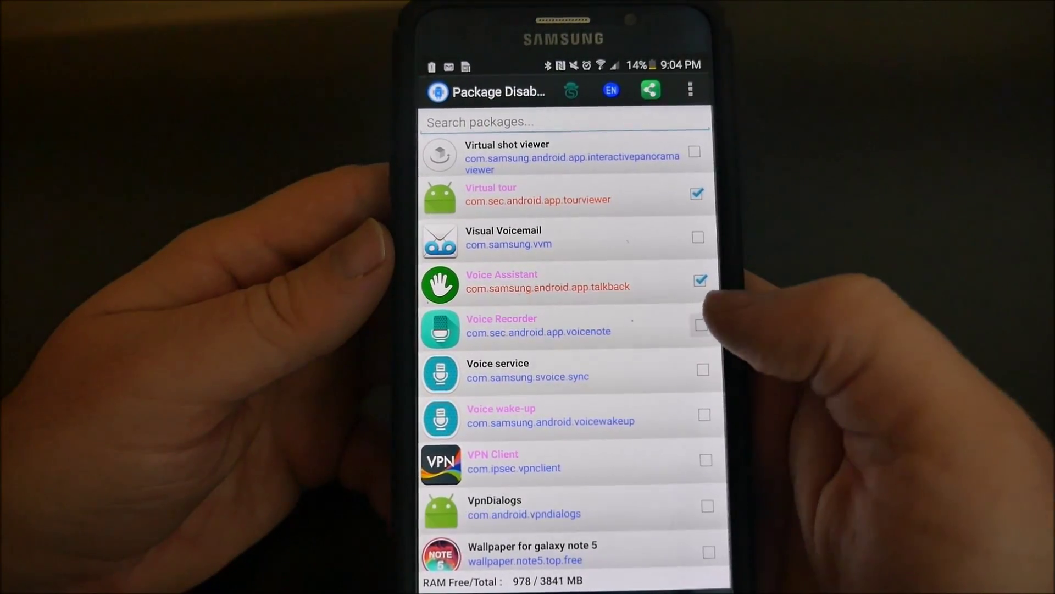
{"action": "left_click", "coordinate": [700, 325]}
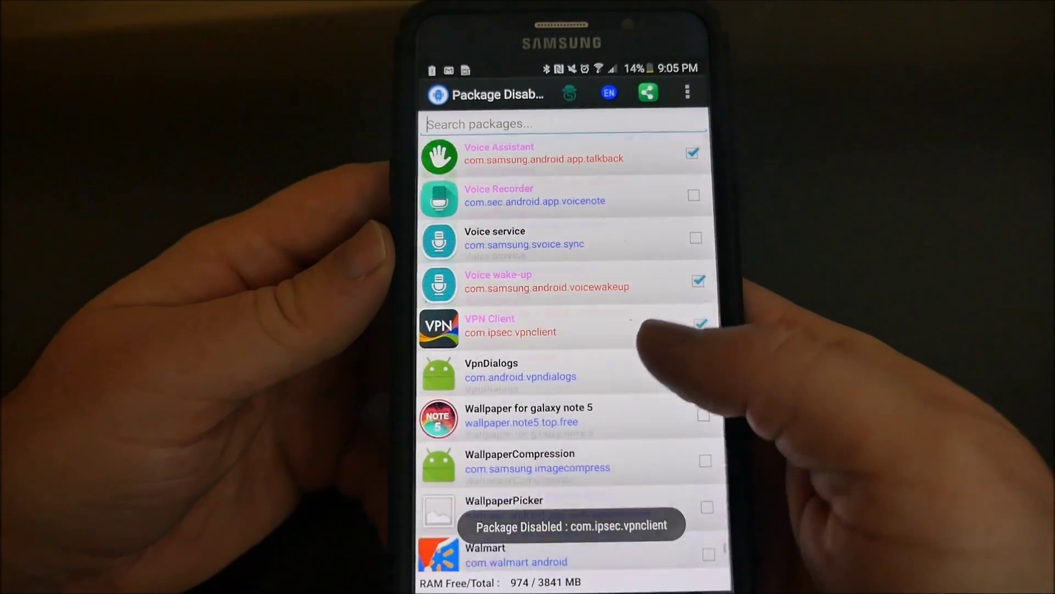
{"action": "scroll", "scroll_direction": "down", "scroll_amount": 3}
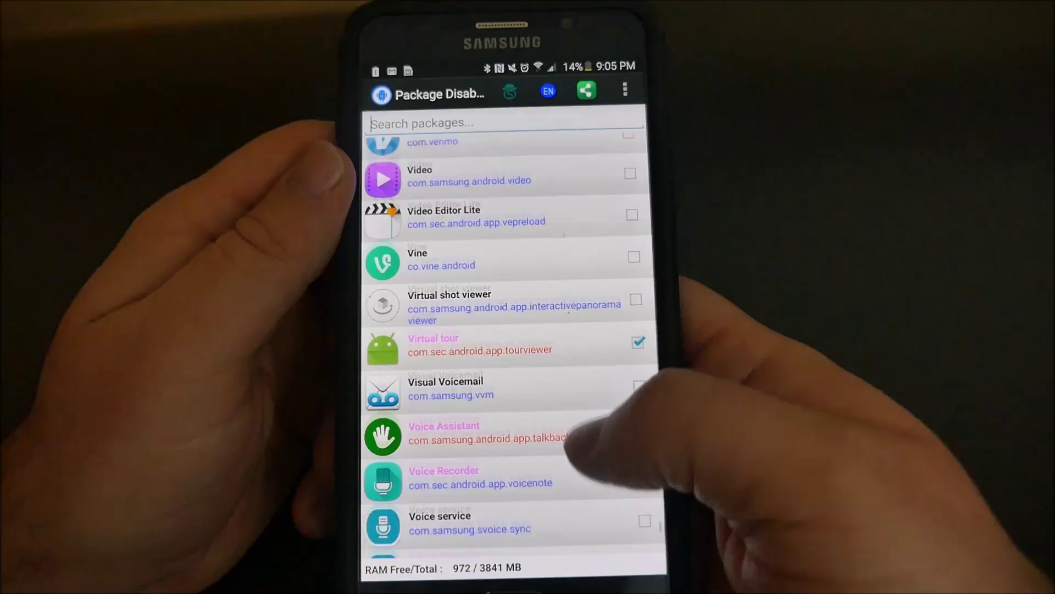
{"action": "scroll", "scroll_direction": "down", "scroll_amount": 3}
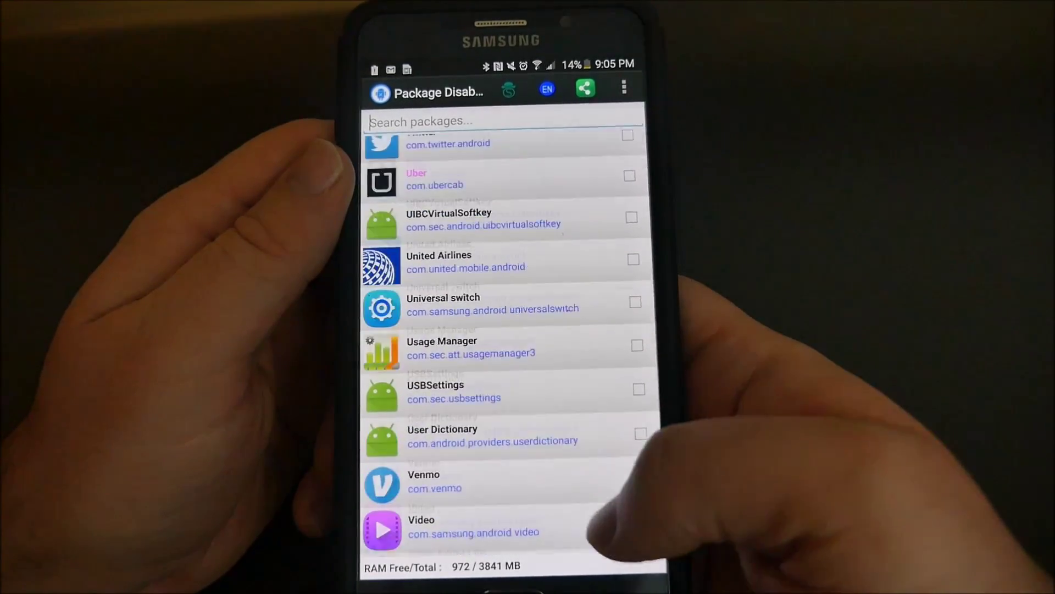